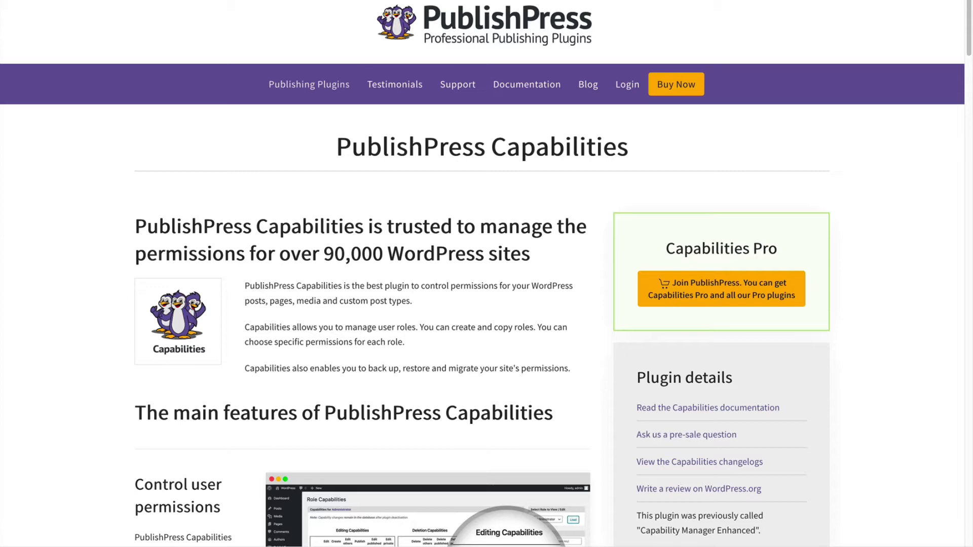
- Switch from the PublishPress Capabilities page to the WordPress users list
scroll(up, 3)
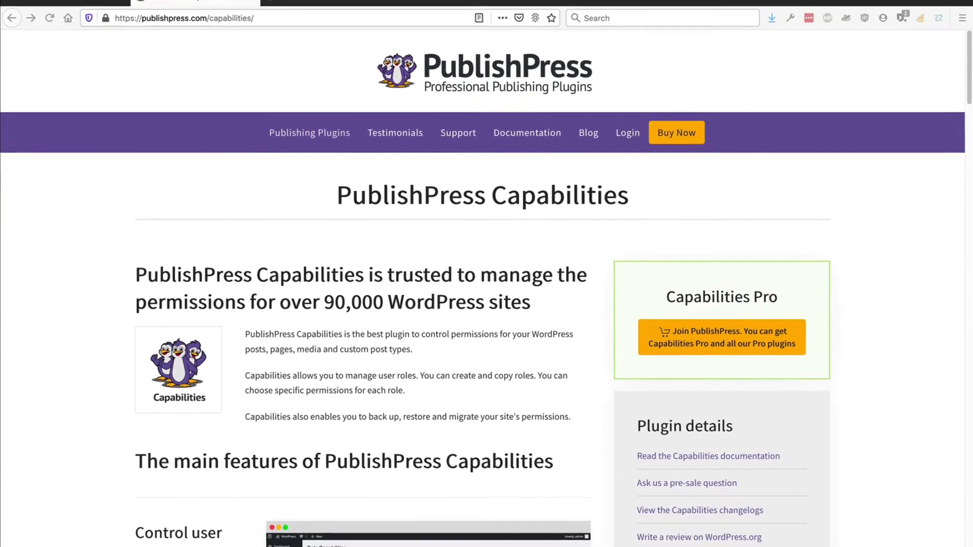
click(61, 10)
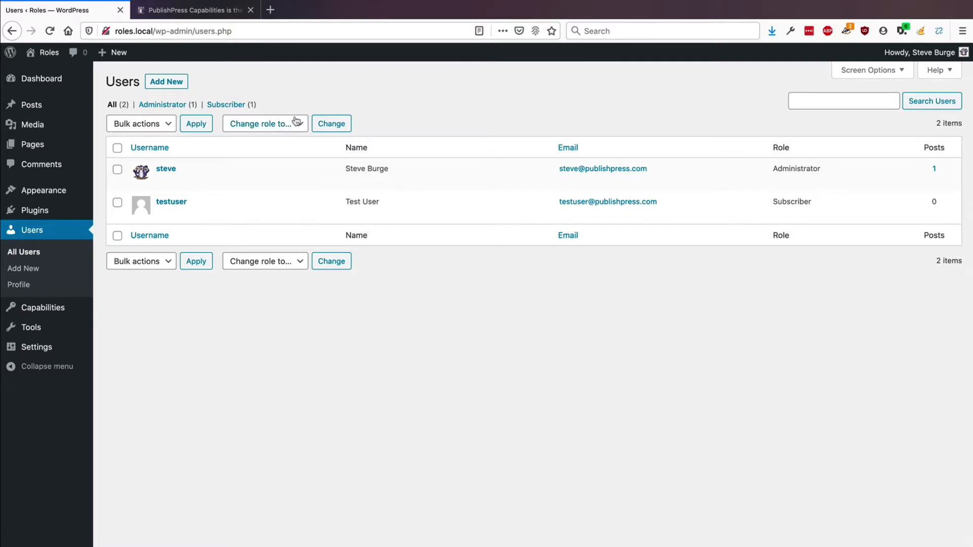
click(264, 123)
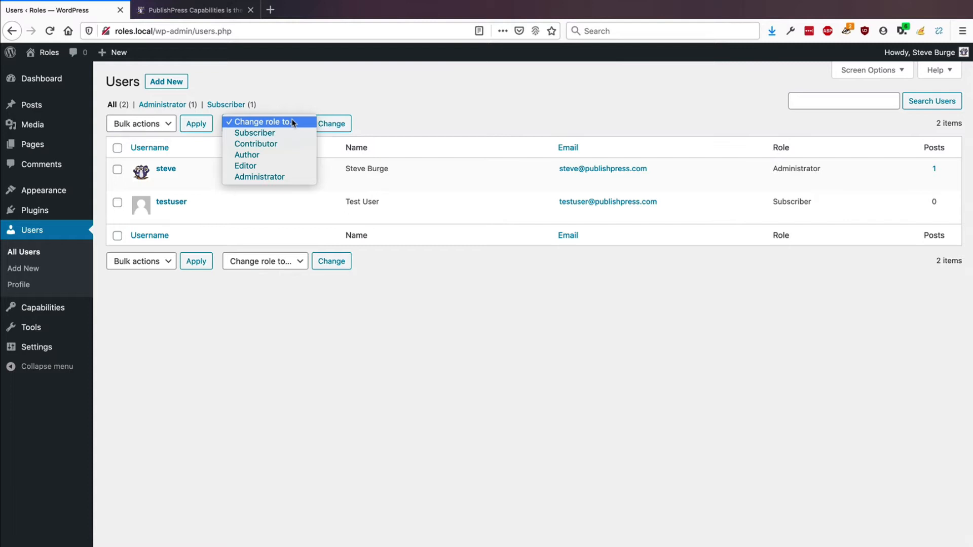
mouse_move(255, 133)
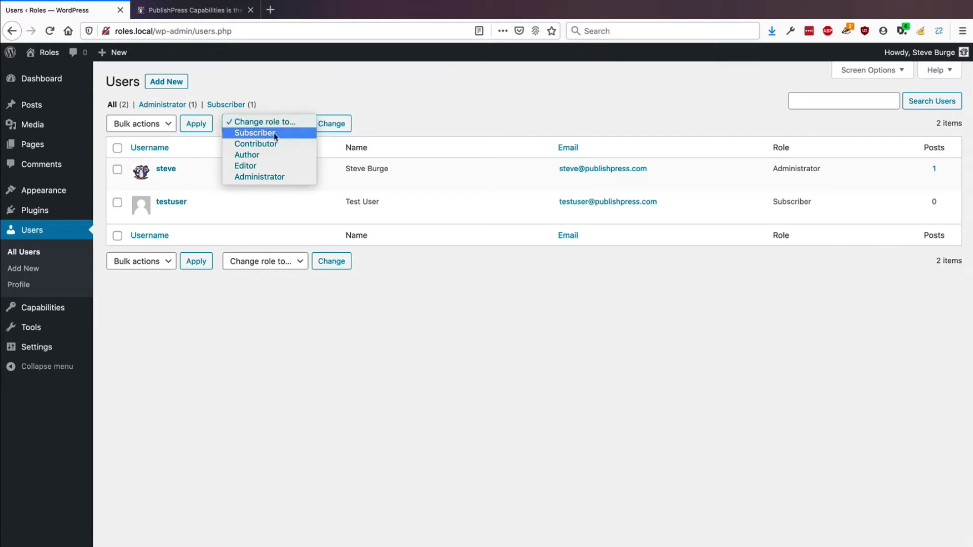
mouse_move(164, 214)
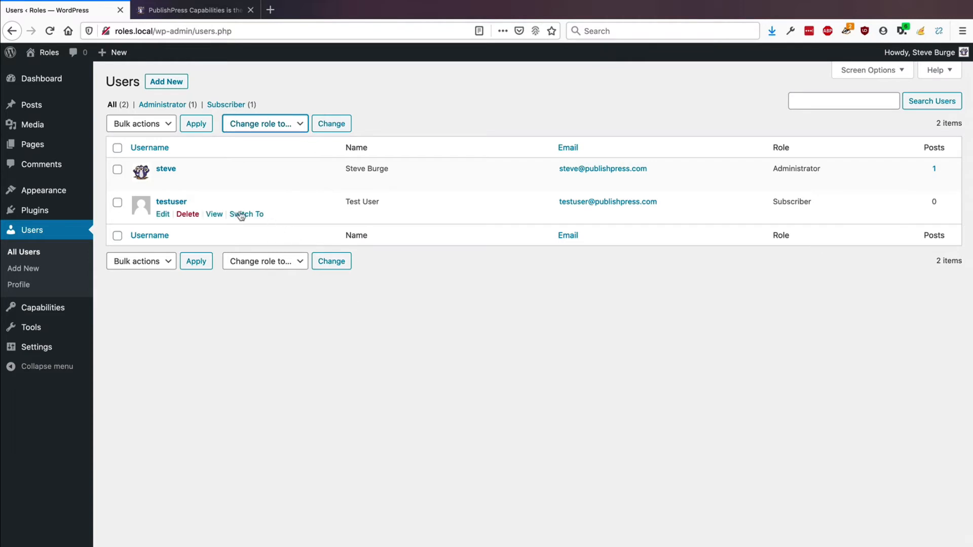
- Switch to testuser and visit the public site front end as that user
click(246, 214)
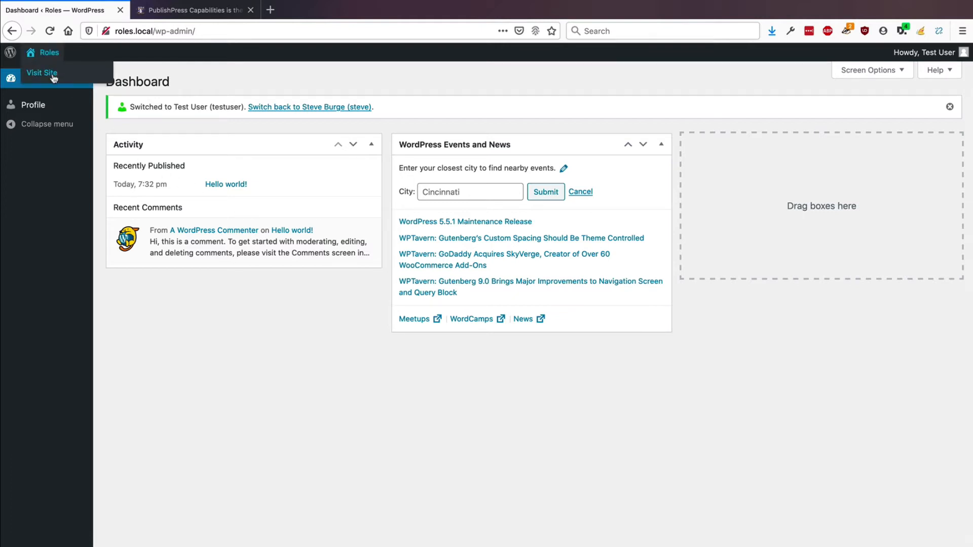
click(42, 73)
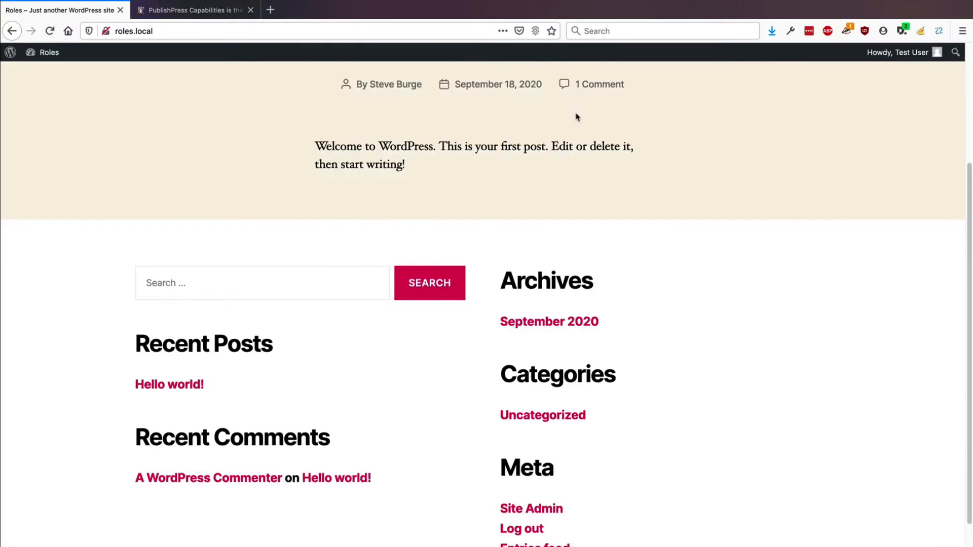
mouse_move(599, 84)
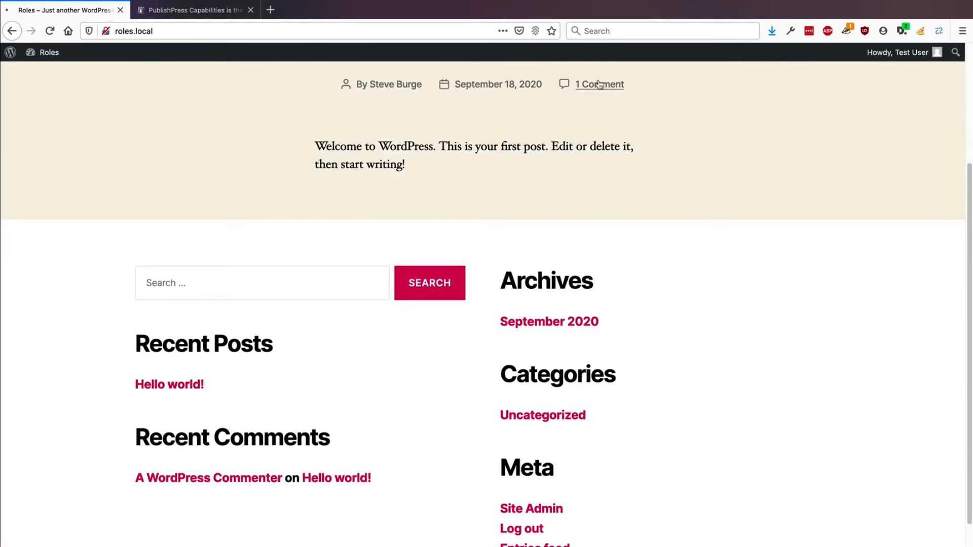
- Post the comment 'This is my comment.' on Hello world! as the test user
click(599, 84)
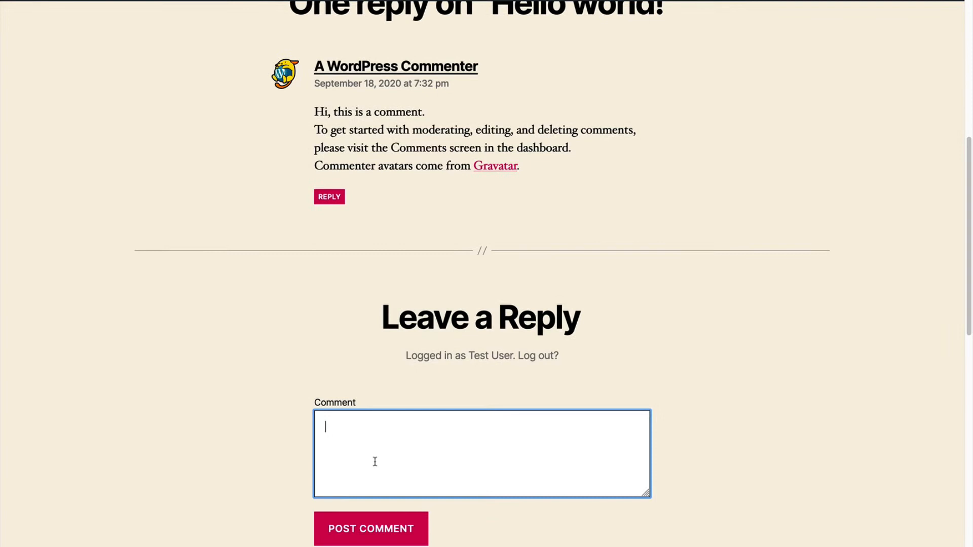
text(Tt)
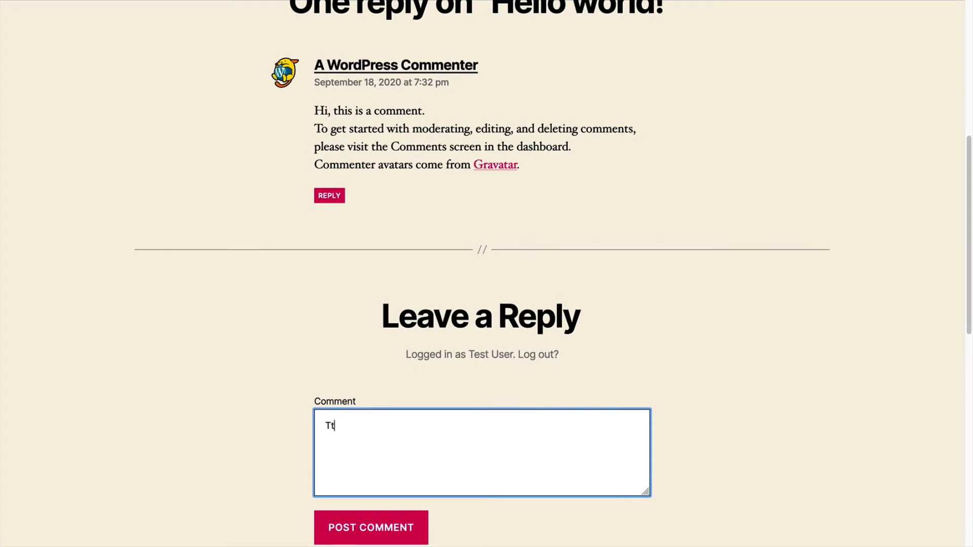
key(Backspace)
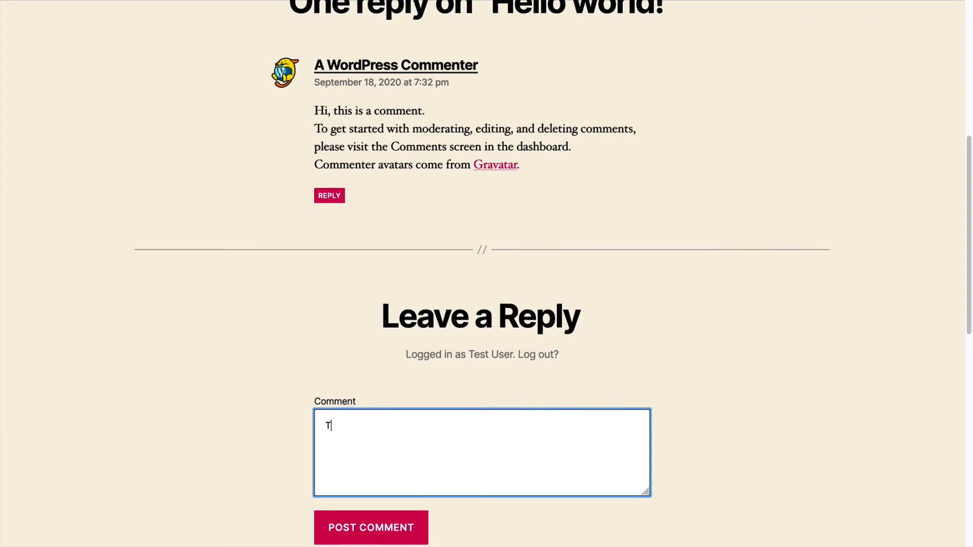
text(his)
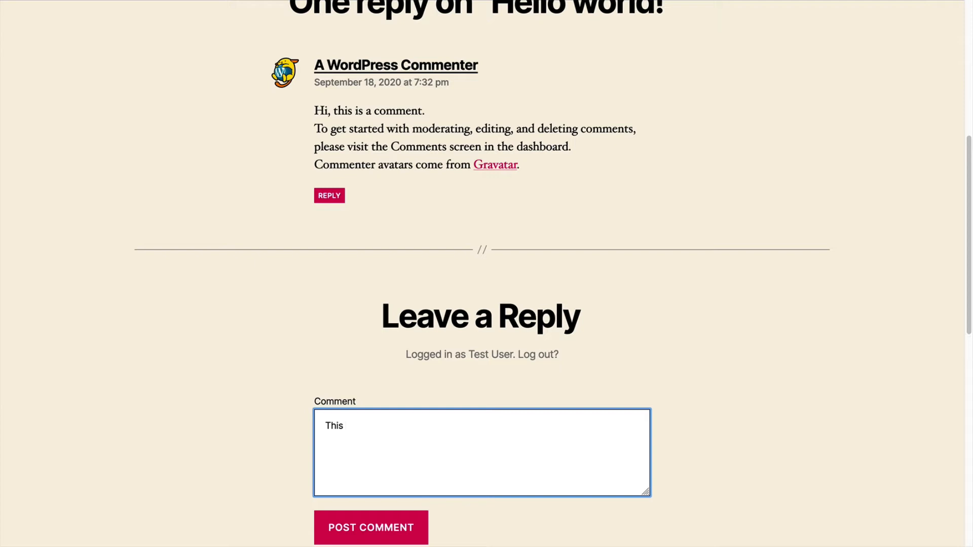
text(is my co)
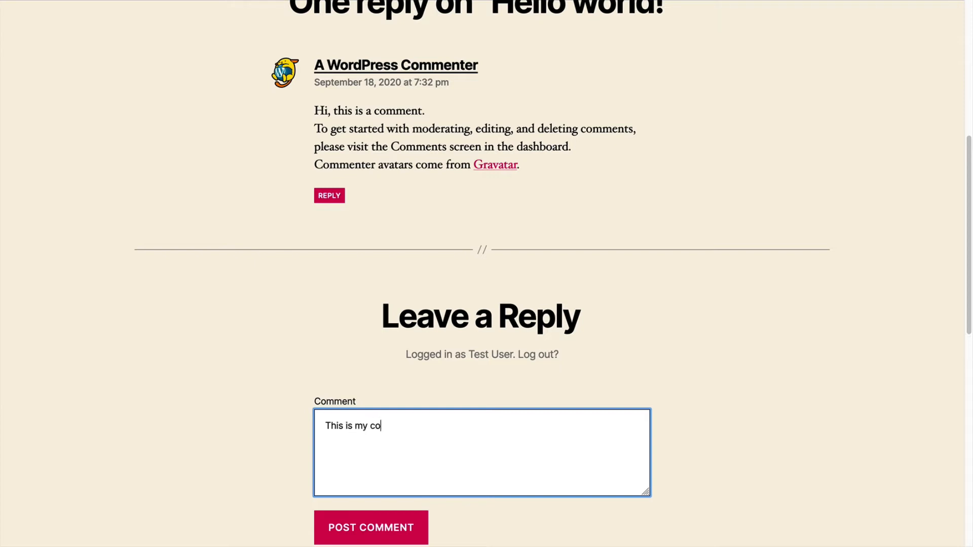
text(mment.)
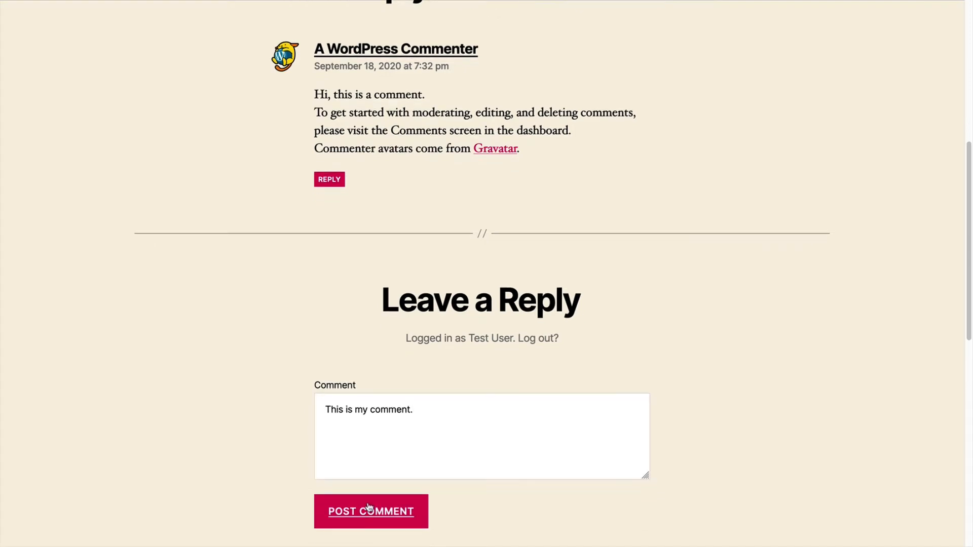
click(370, 511)
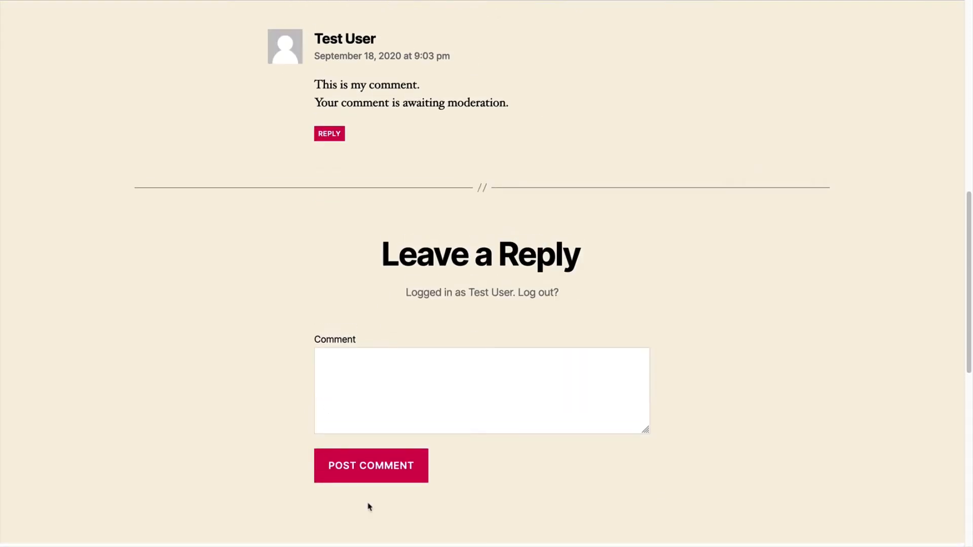
scroll(up, 3)
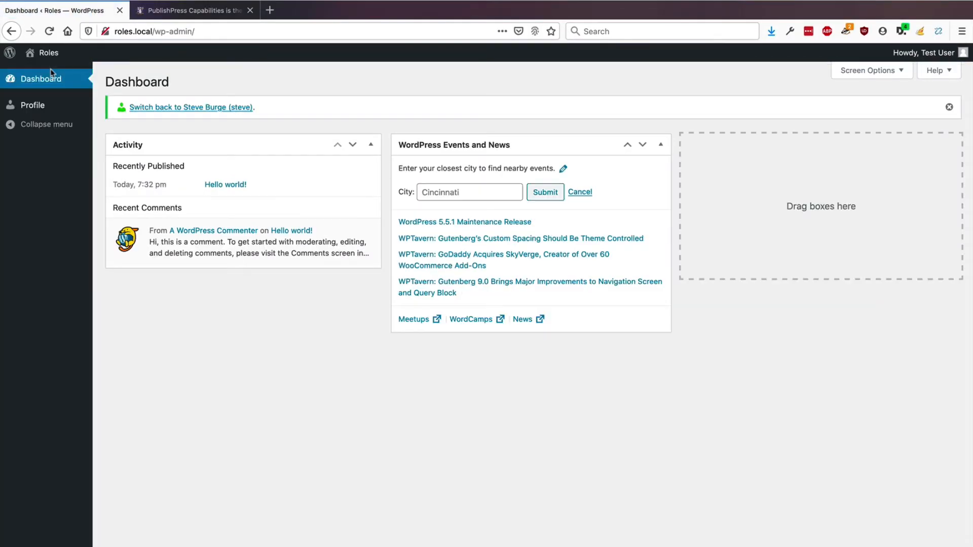
- Switch back to the administrator account from the dashboard notice
click(191, 108)
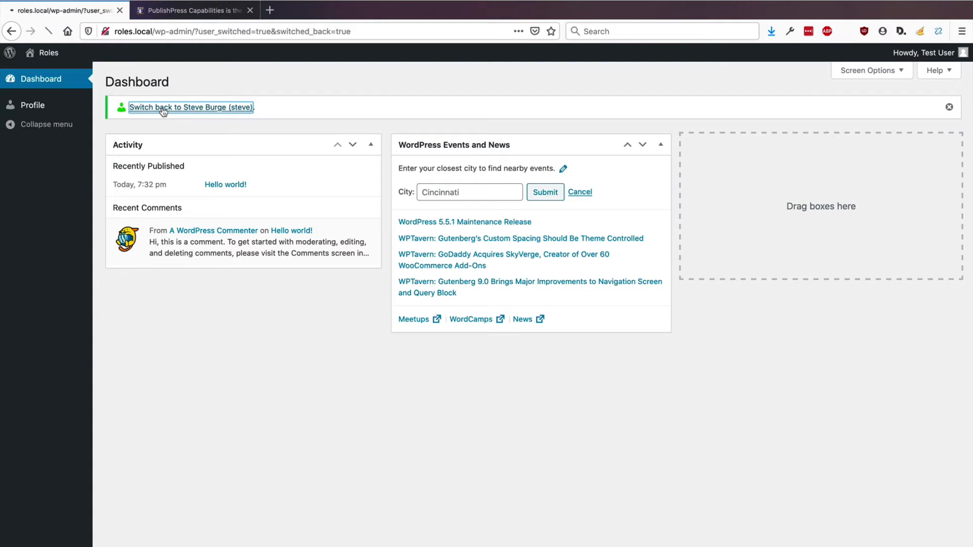
click(190, 108)
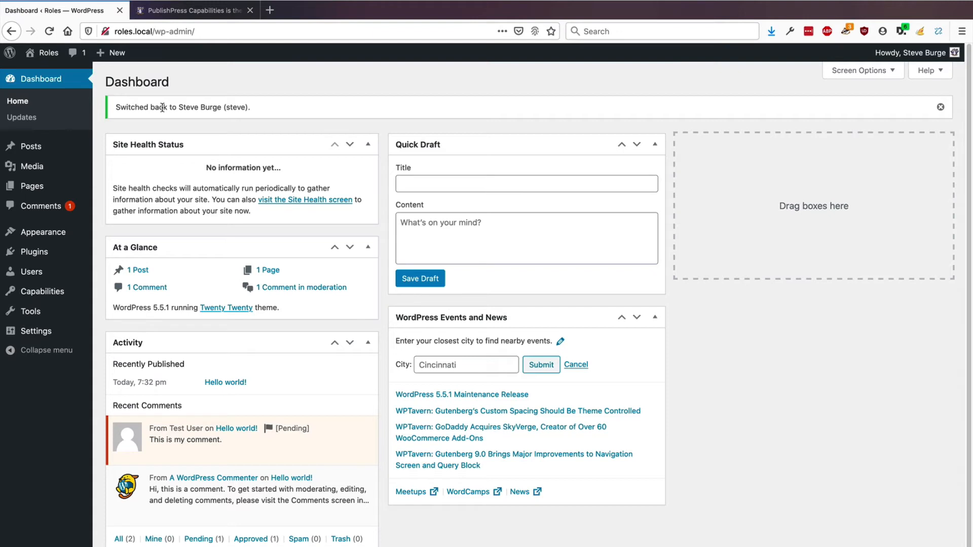
mouse_move(62, 228)
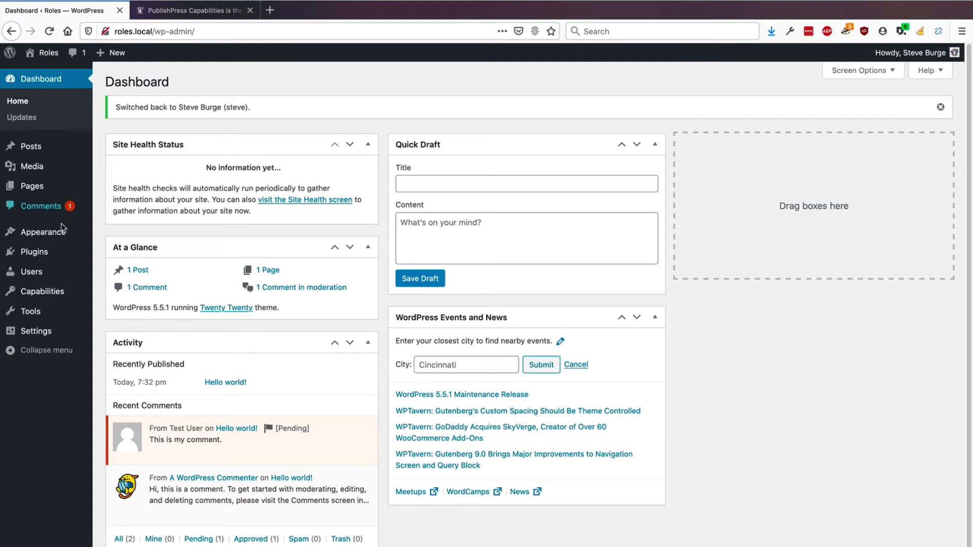
click(41, 291)
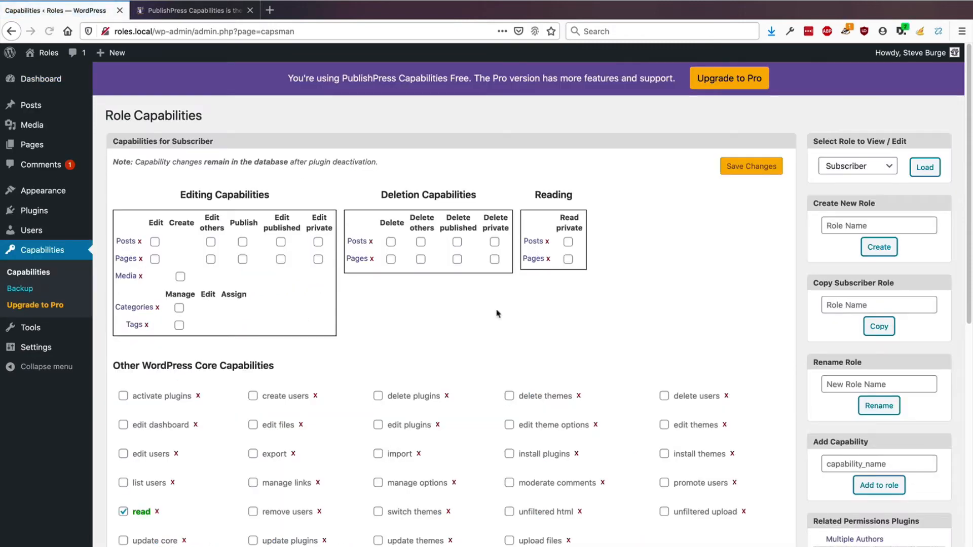
mouse_move(752, 219)
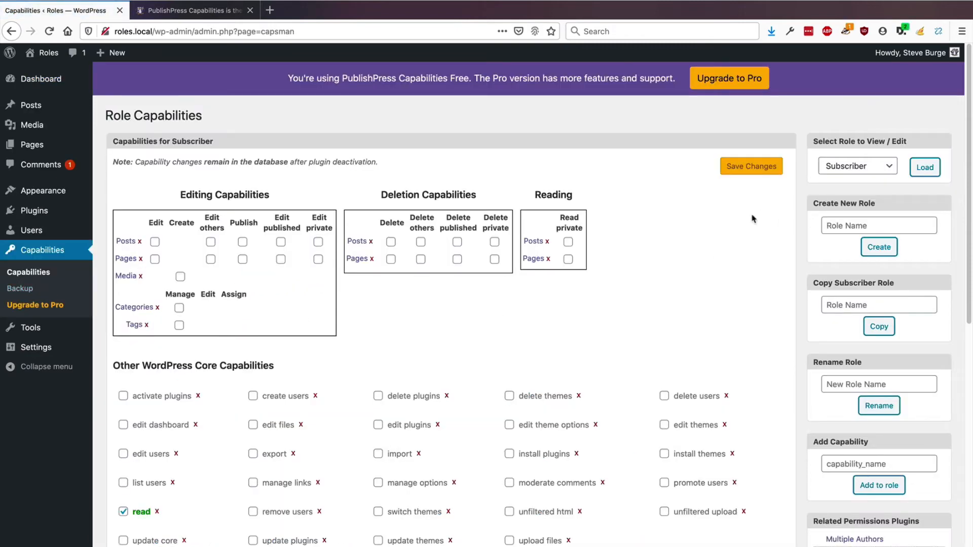
mouse_move(688, 280)
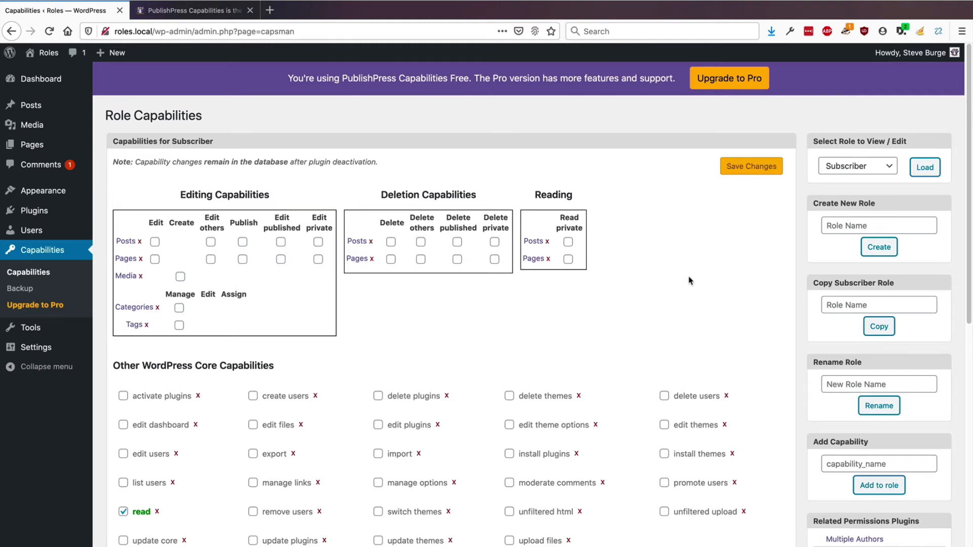
scroll(down, 3)
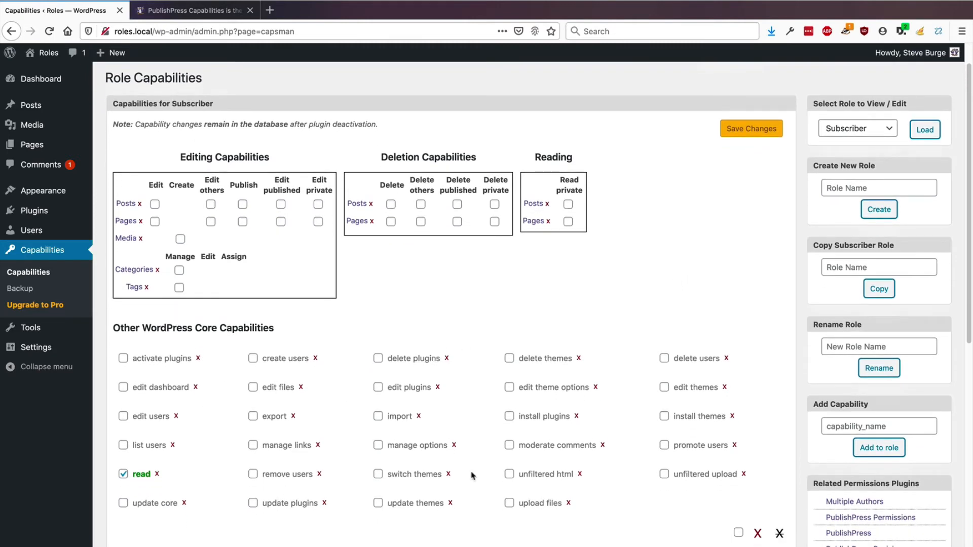
scroll(down, 3)
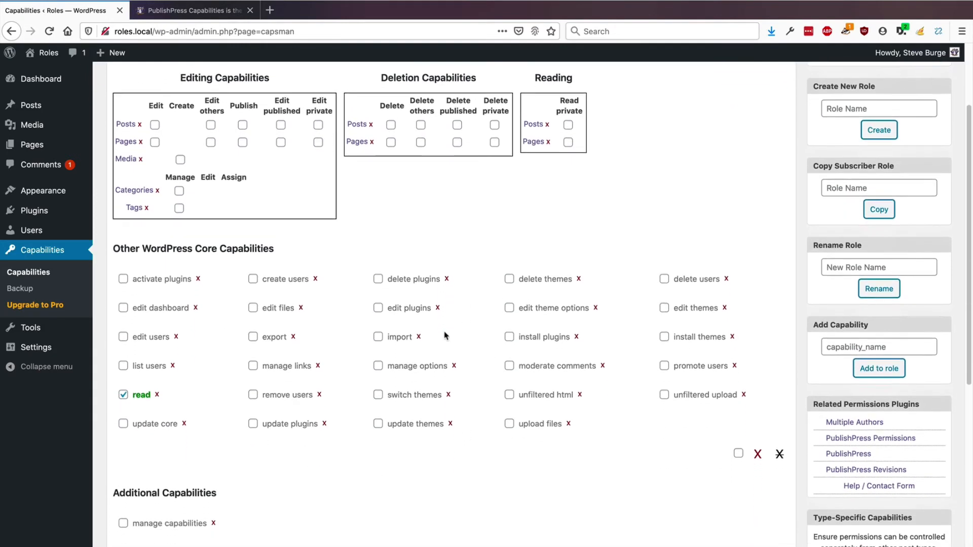
scroll(down, 3)
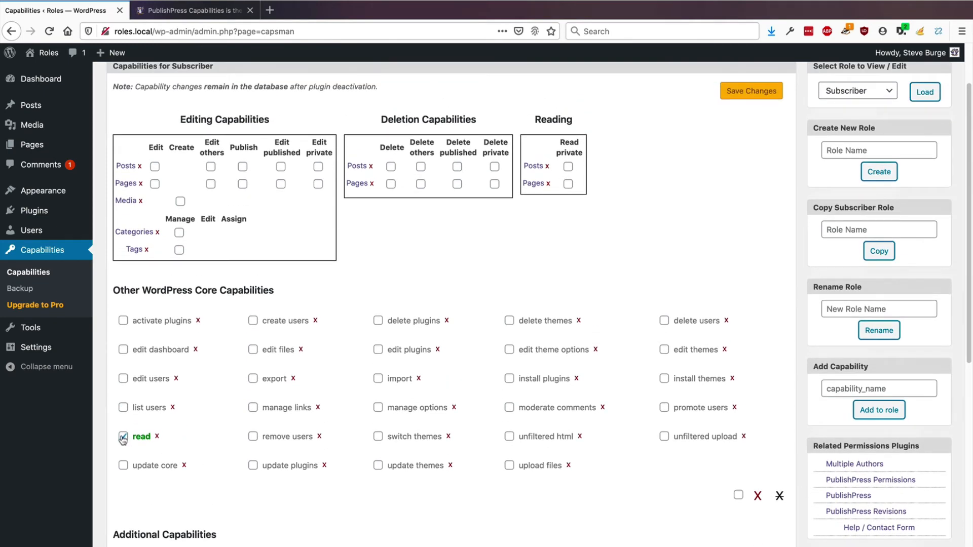
scroll(up, 3)
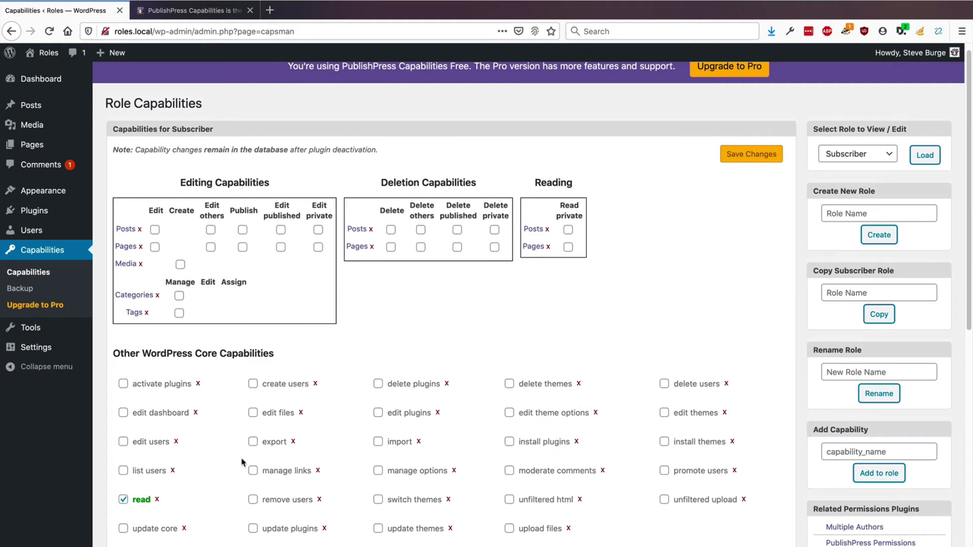
mouse_move(369, 339)
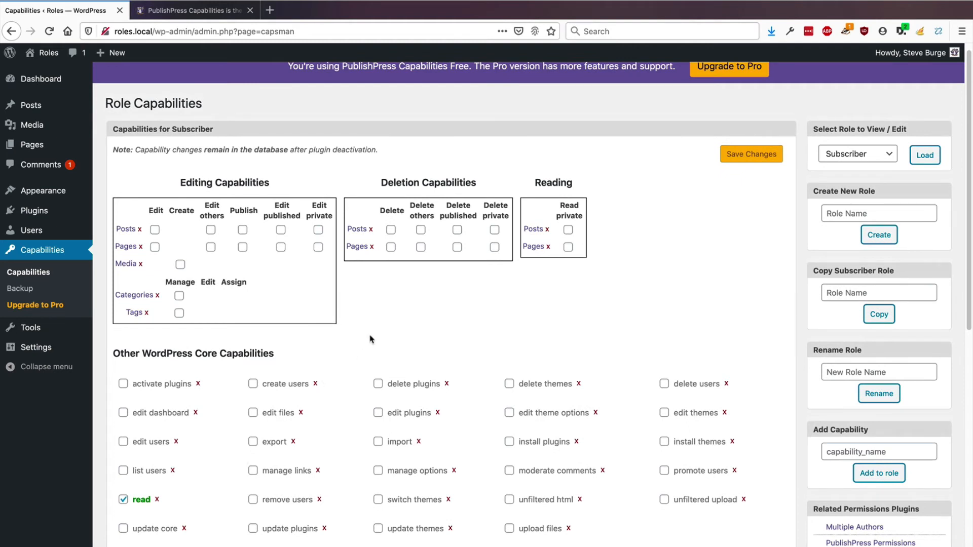
- Rename the Subscriber role to 'Commenter' and check testuser's role in the users list
click(877, 372)
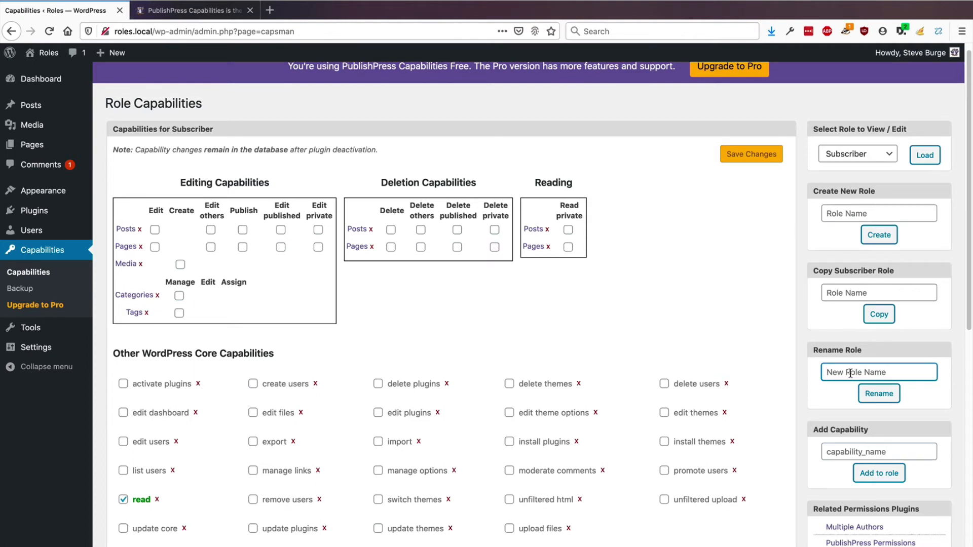
text(Comme)
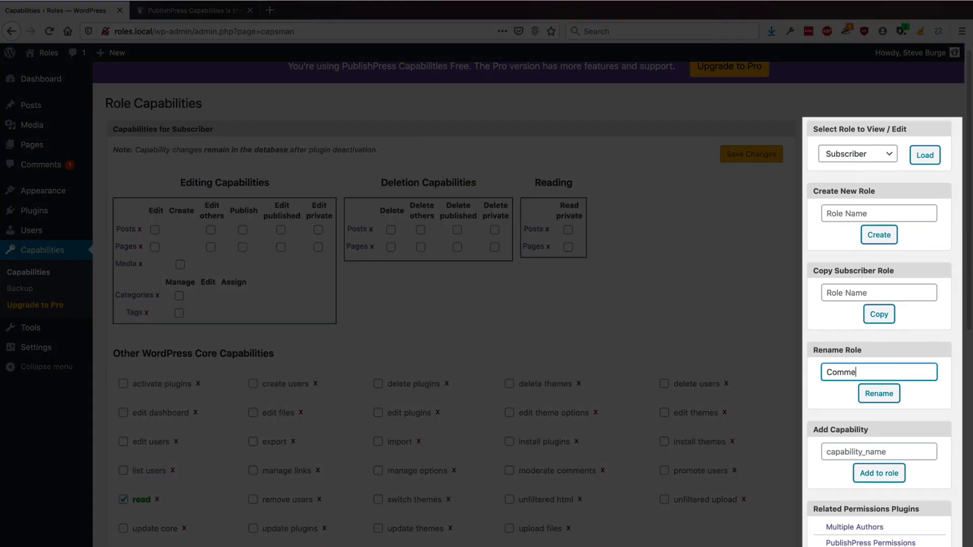
text(nter)
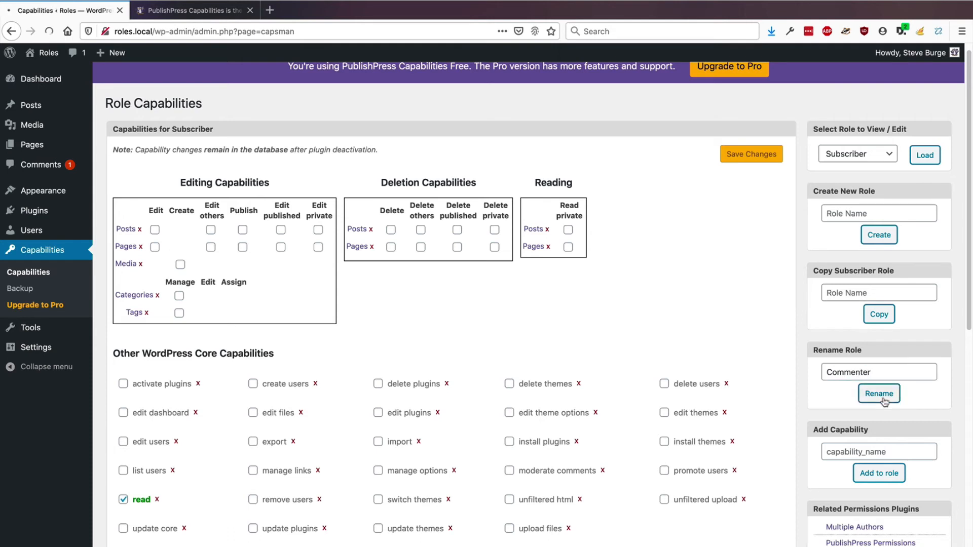
click(879, 393)
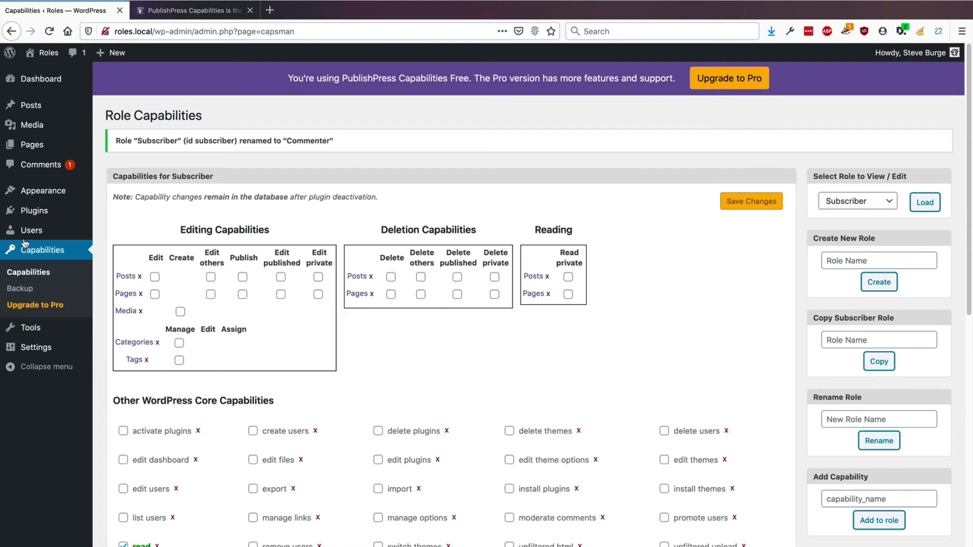
click(32, 230)
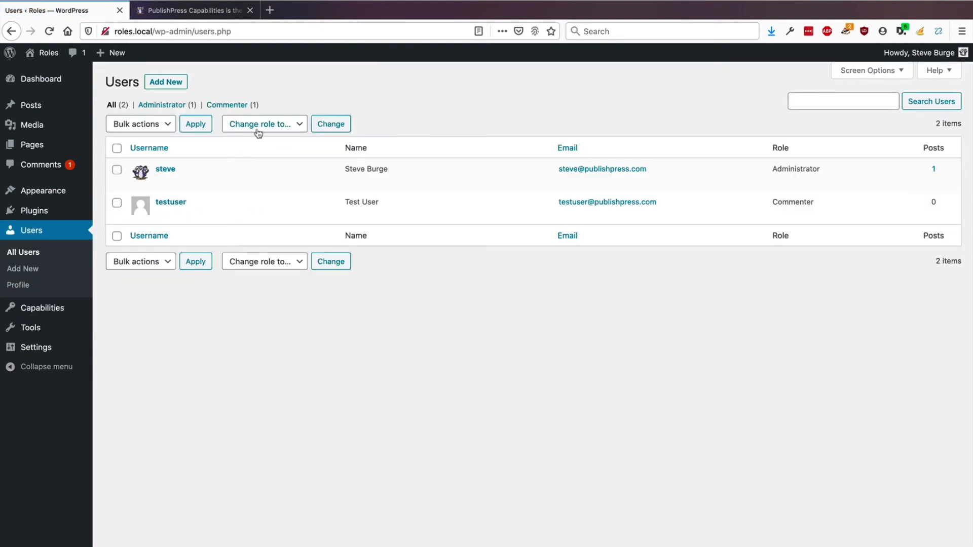
- Review the assignable roles dropdown, then return to the Commenter role's capabilities
click(263, 123)
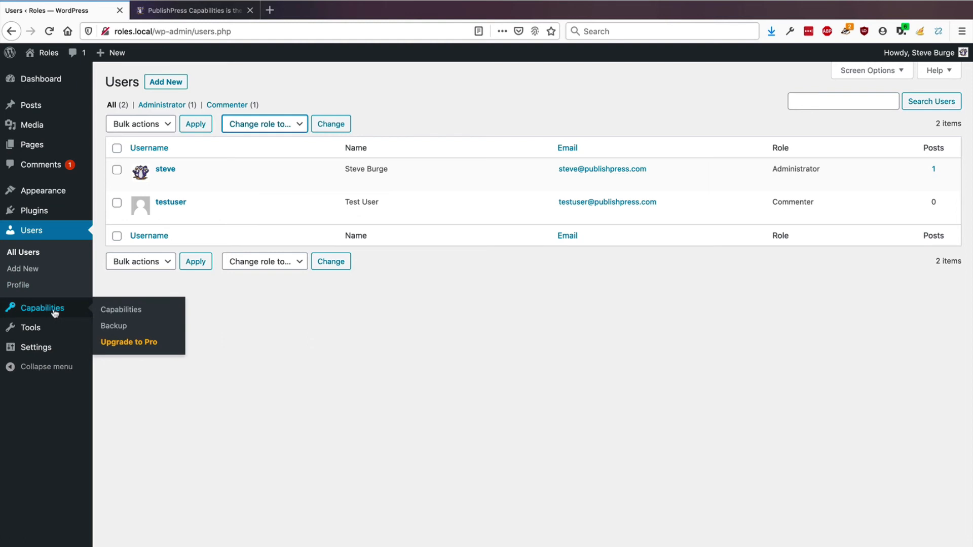
click(121, 309)
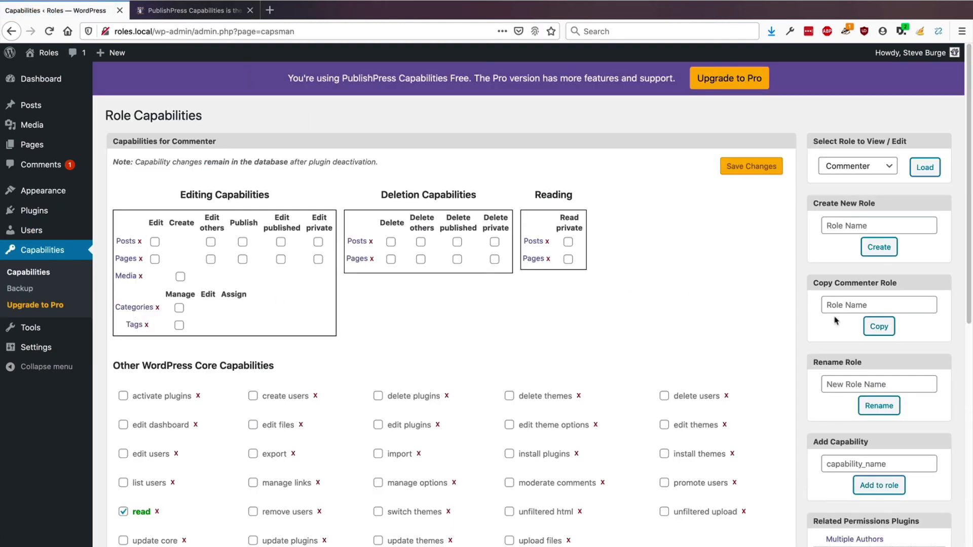
- Rename the Commenter role to 'Member' and check testuser's role in the users list
click(878, 383)
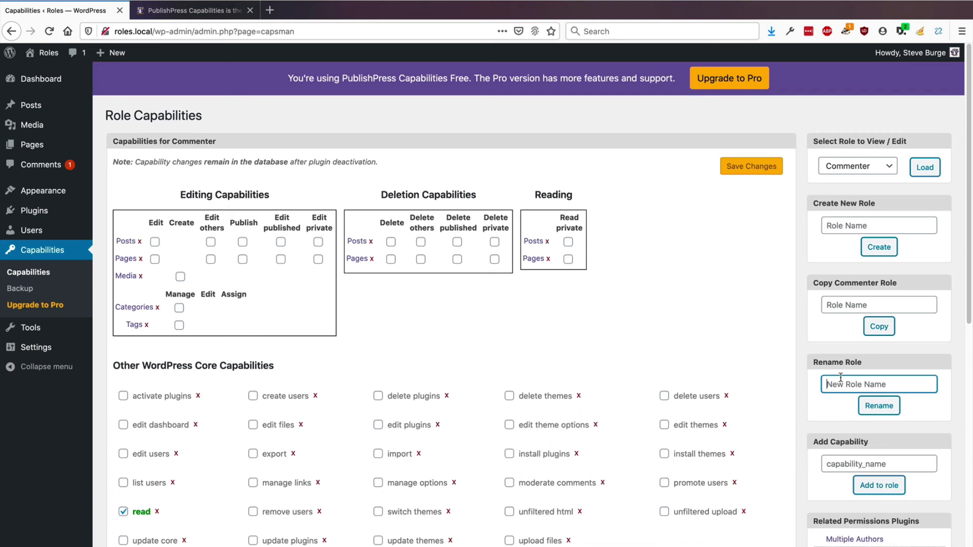
text(Member)
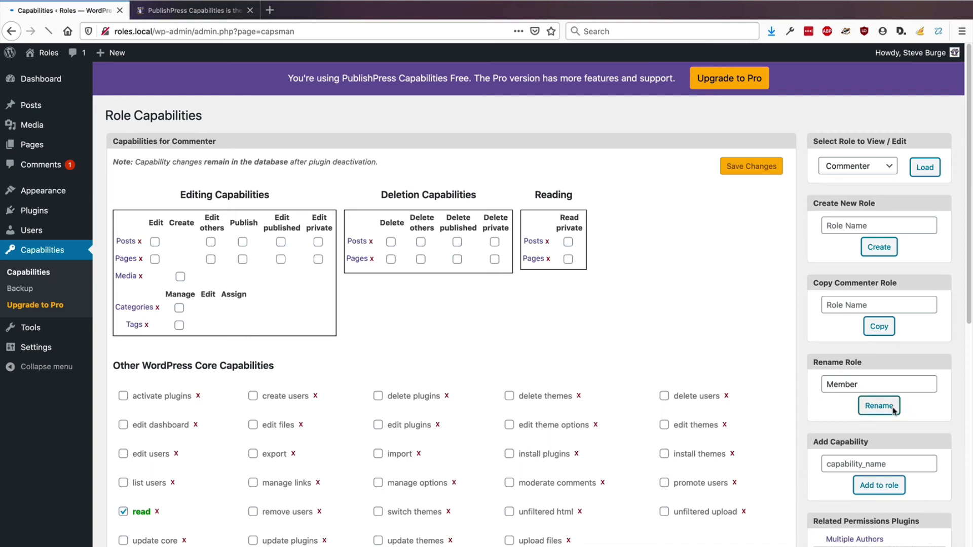
click(877, 405)
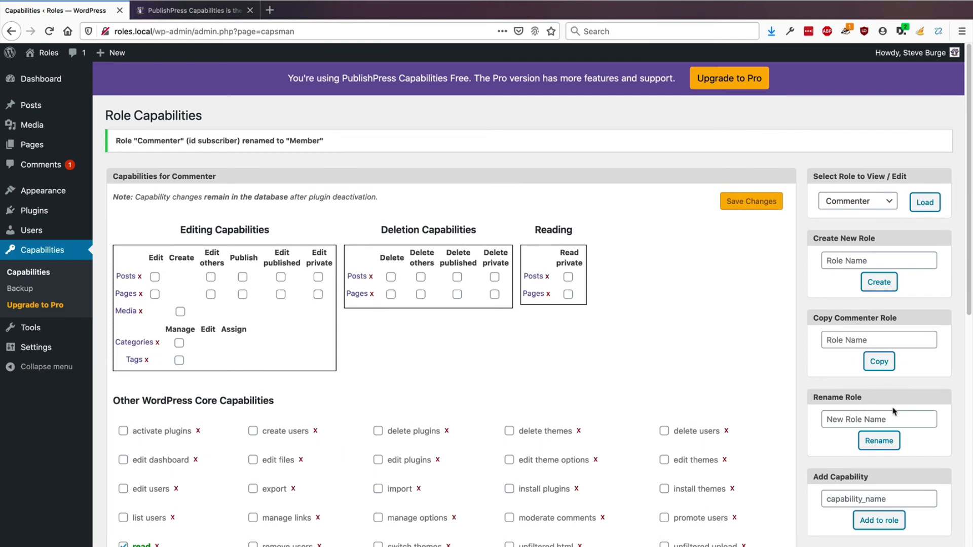
click(32, 230)
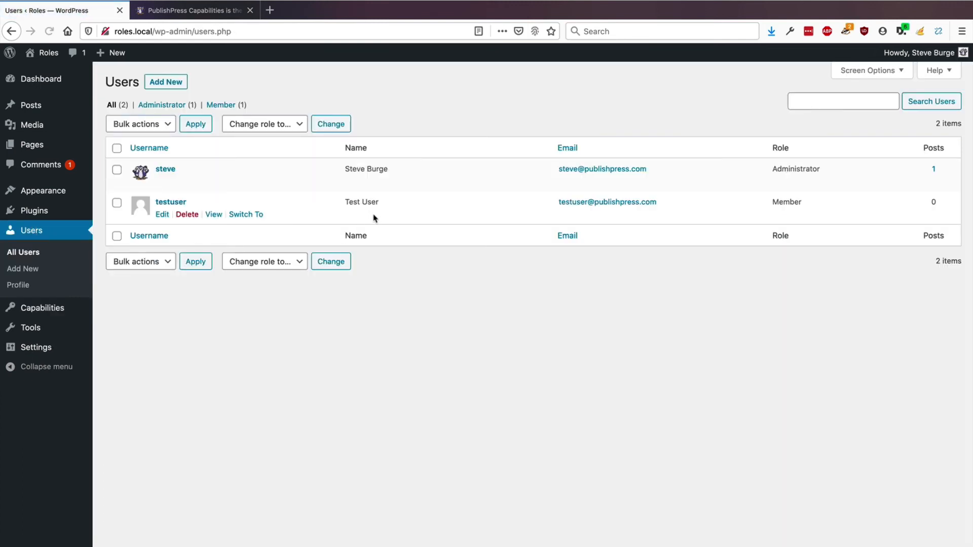
mouse_move(286, 124)
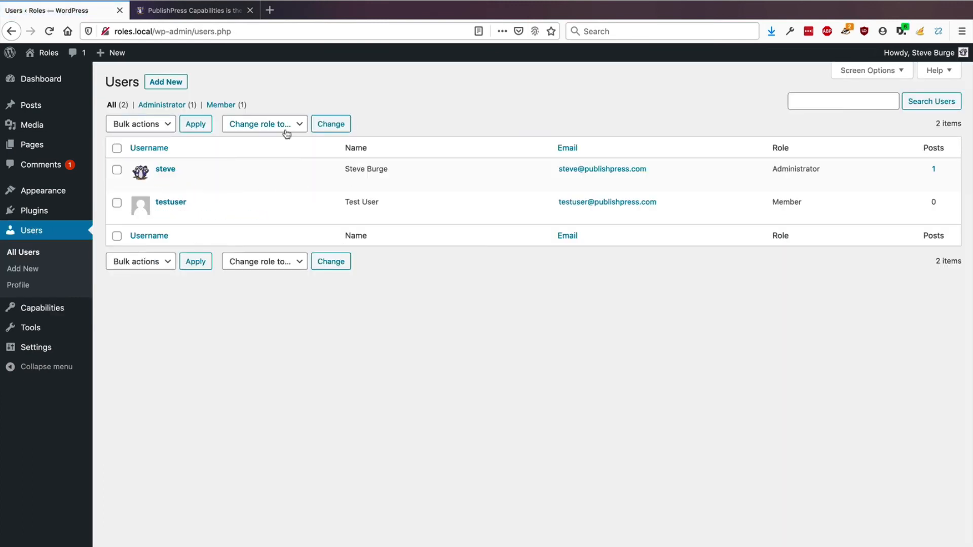
- Confirm Member is among the assignable roles, then return to the PublishPress Capabilities page
click(263, 124)
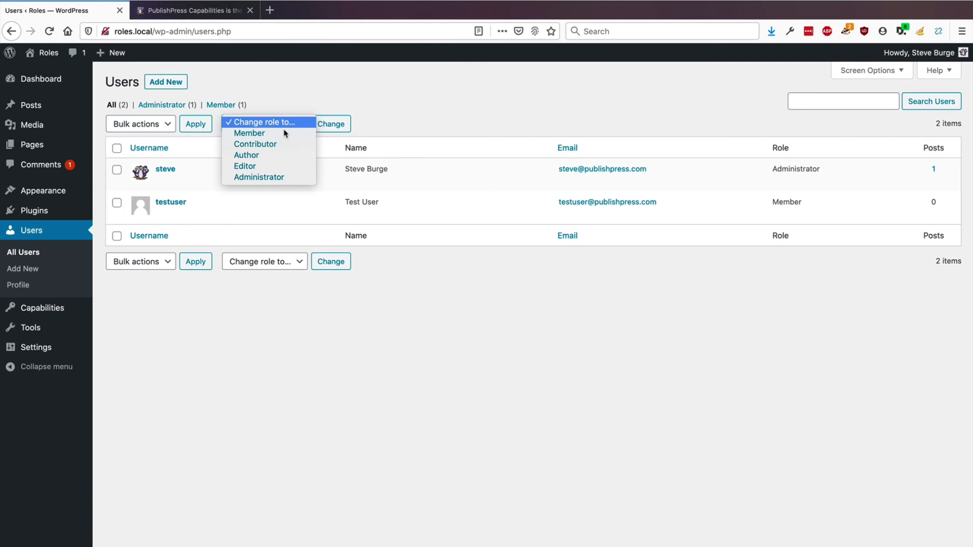
mouse_move(195, 10)
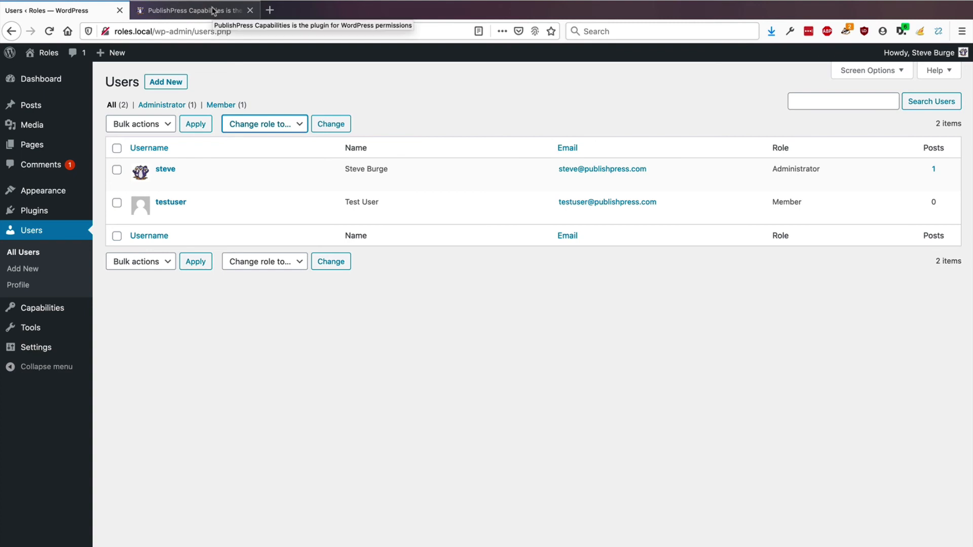
click(193, 10)
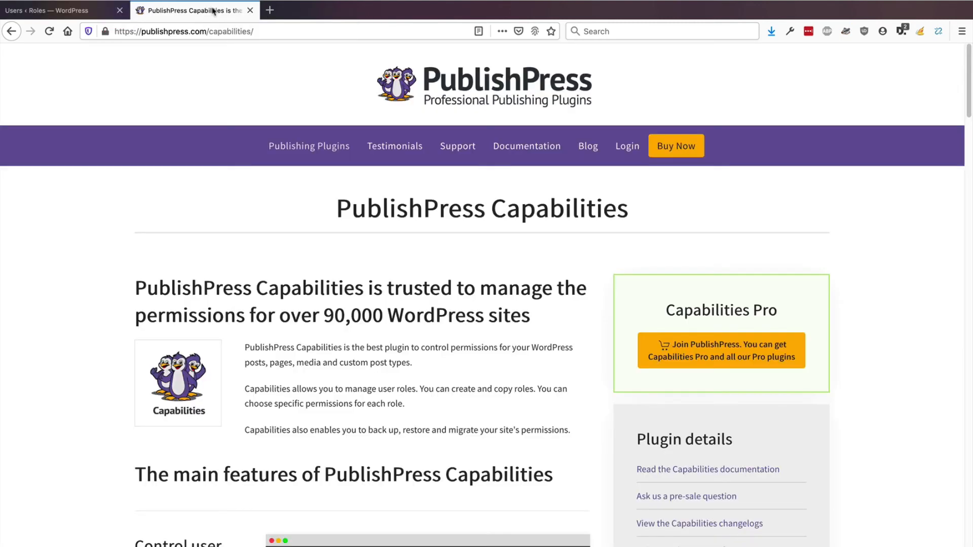